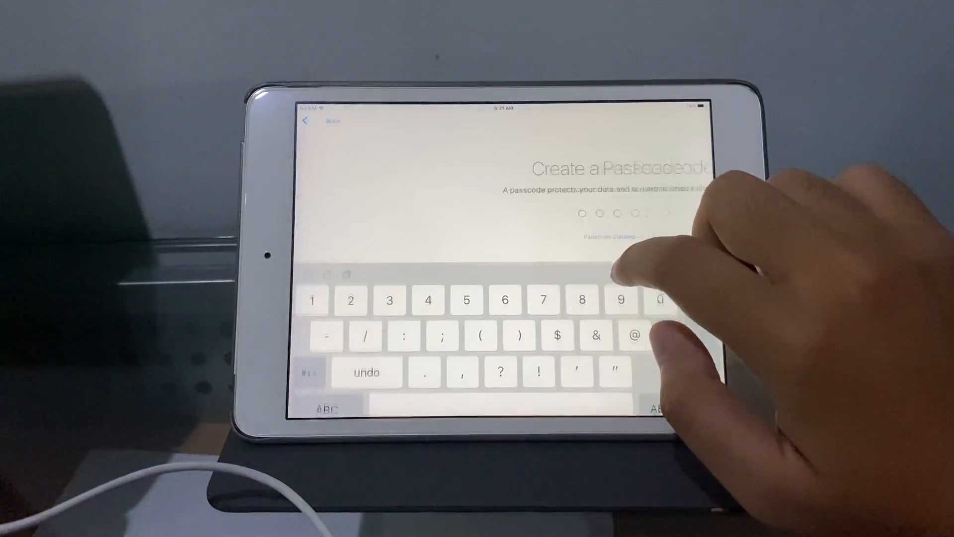
Enter the new passcode on the Create a Passcode keypad
click(614, 236)
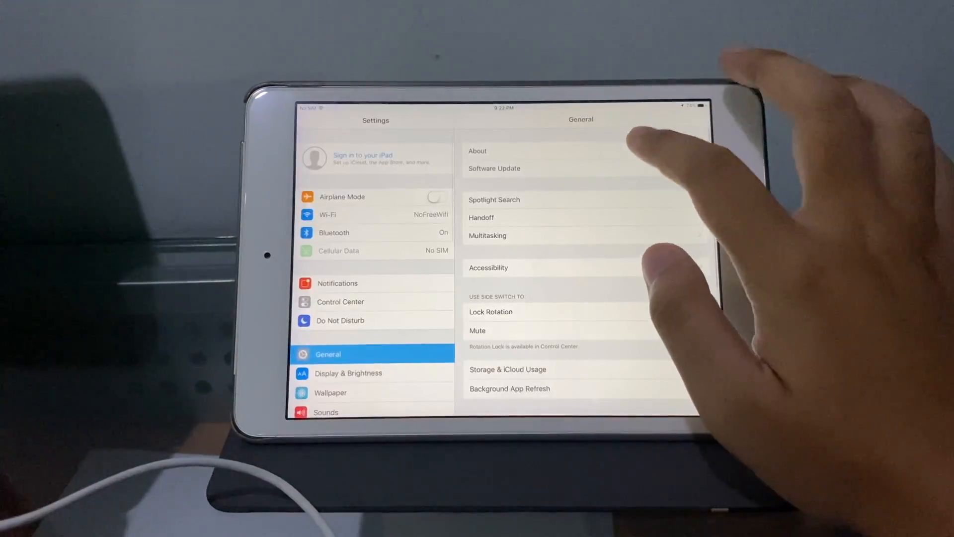
View the iPad's About information under General settings
click(478, 151)
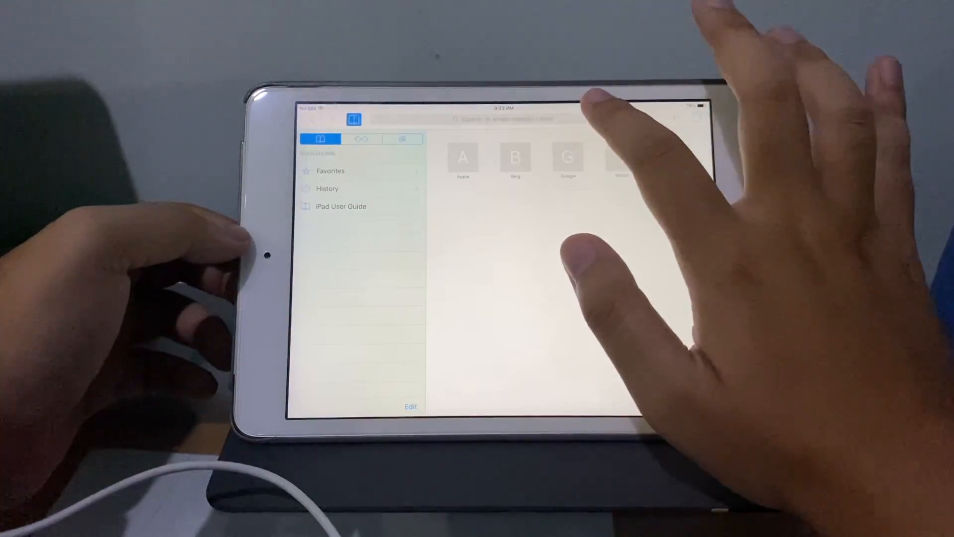
Search for 'beta' in Safari's address bar, showing Google suggestions
click(505, 119)
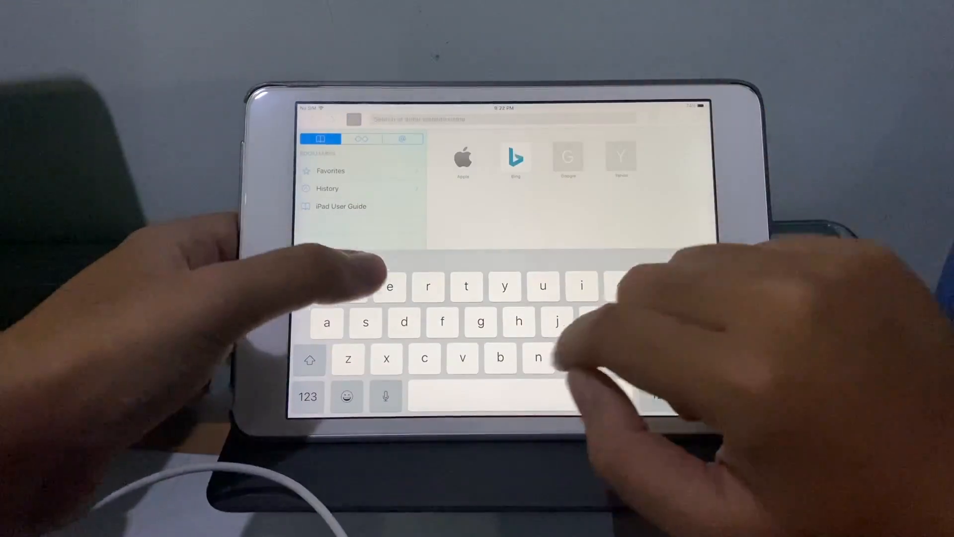
text(beta)
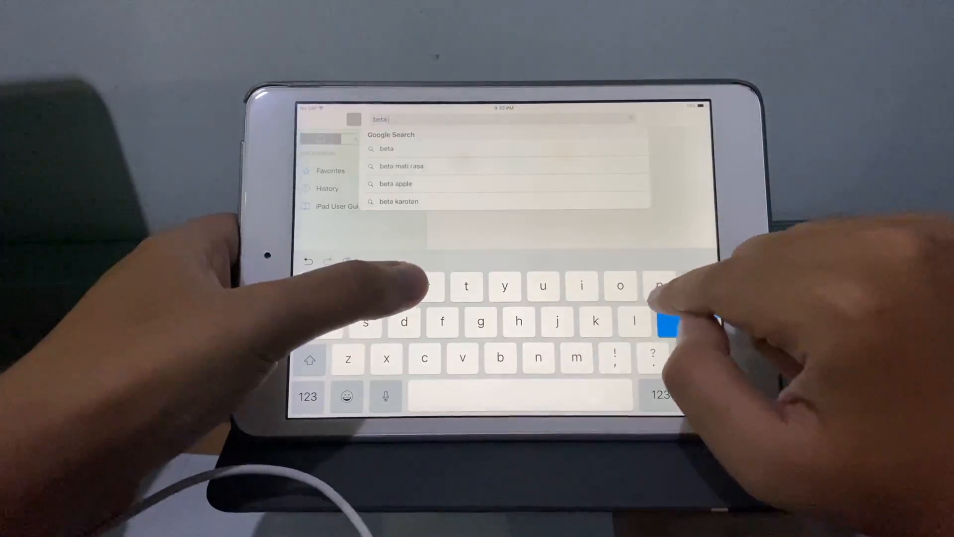